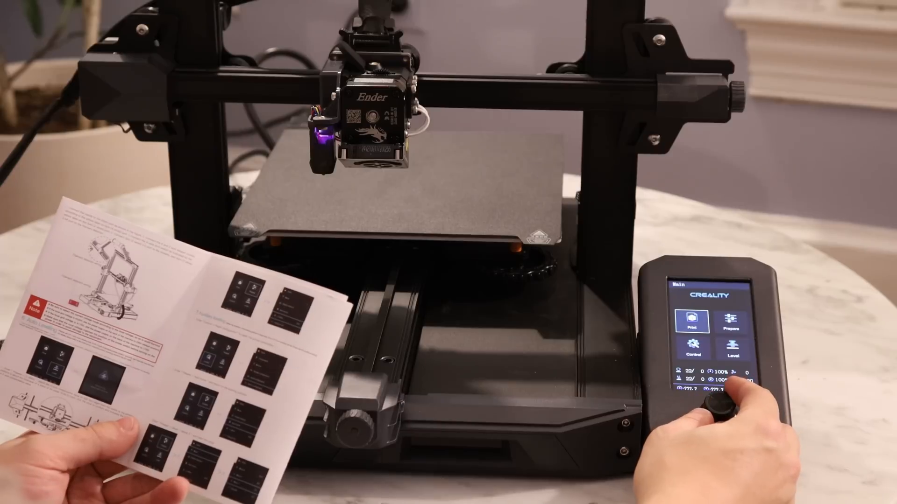
# - Choose Level on the main menu and confirm to begin automatic bed probing
pyautogui.click(726, 348)
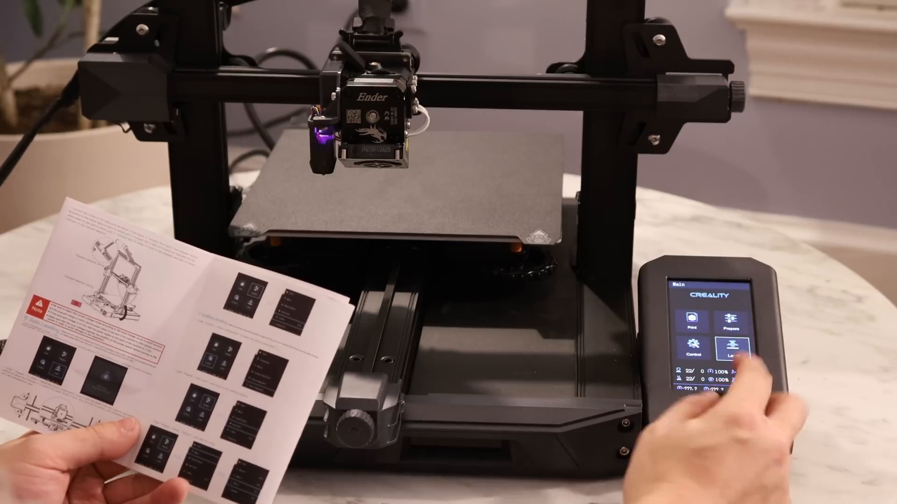
pyautogui.click(732, 349)
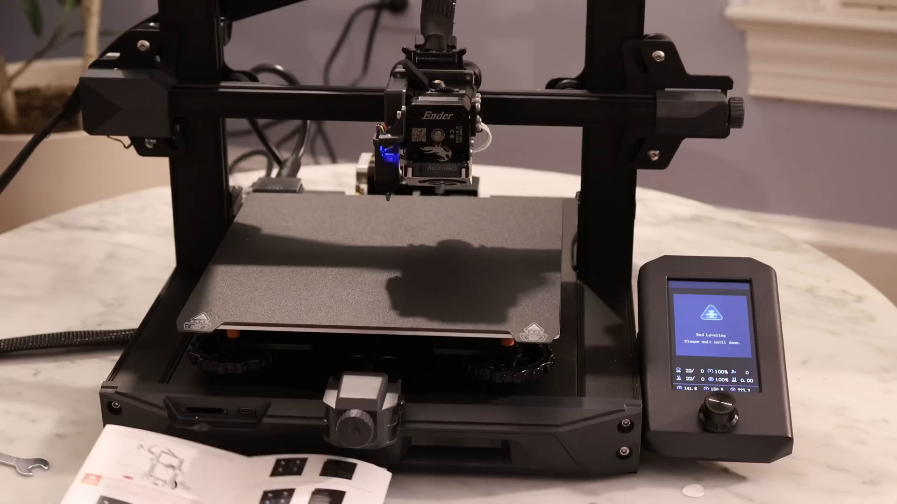